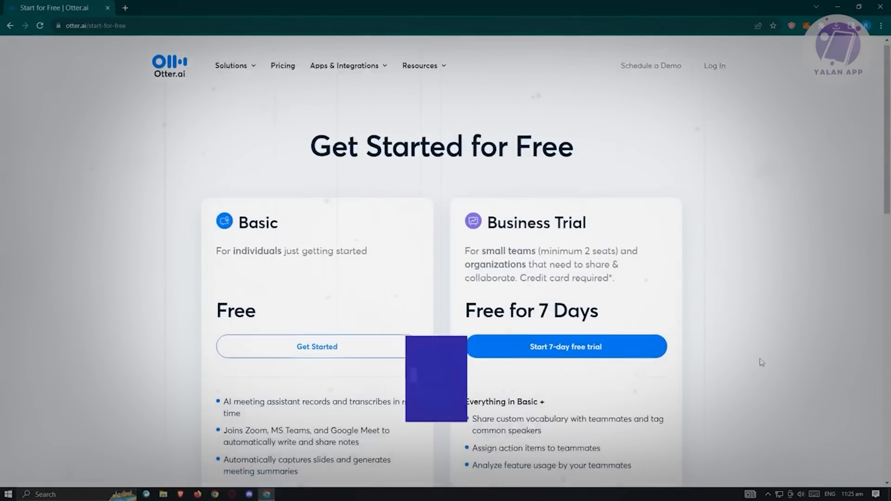
{"action": "scroll", "scroll_direction": "down", "scroll_amount": 3}
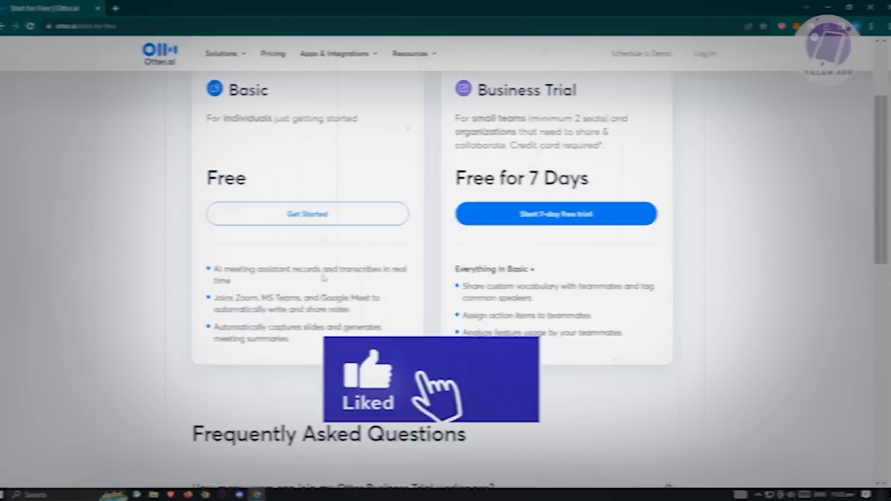